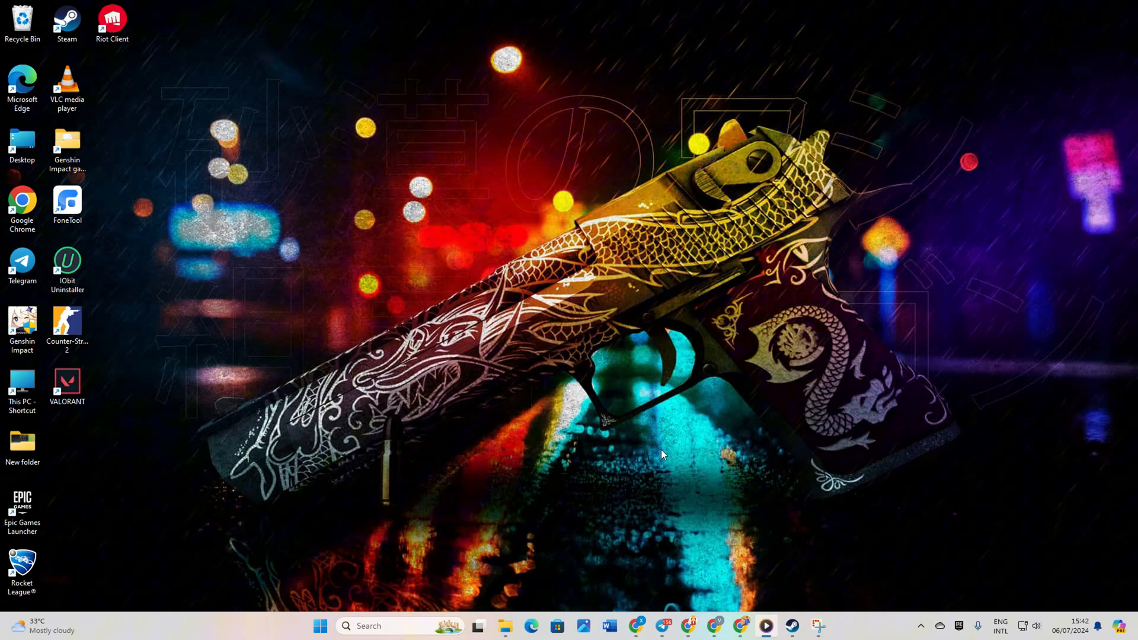
{"action": "mouse_move", "coordinate": [886, 615]}
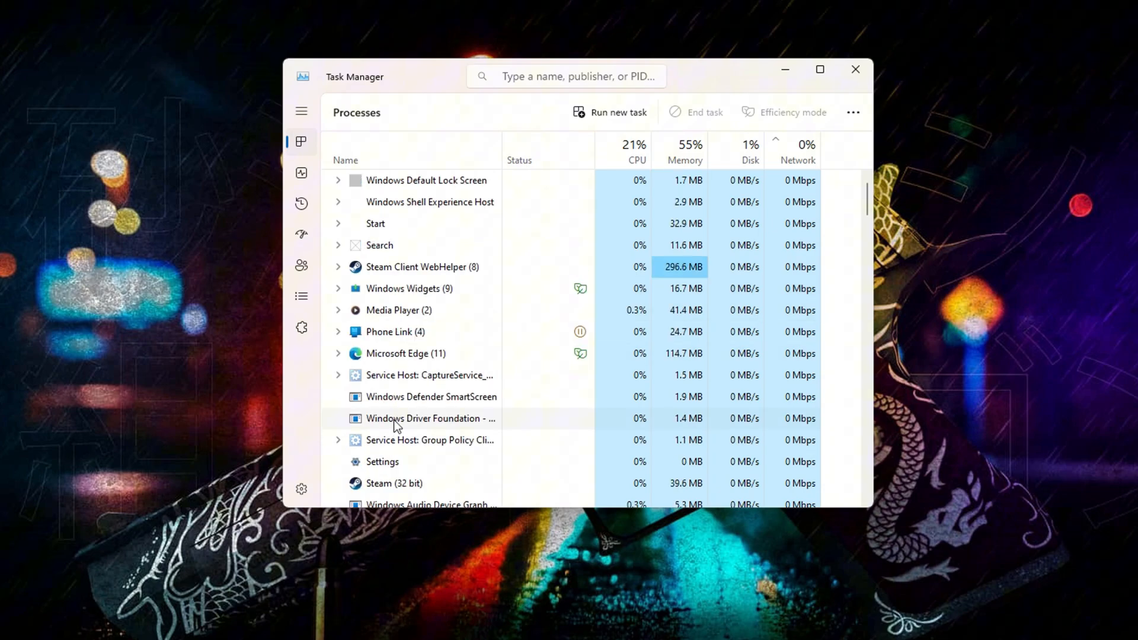
Close Task Manager and relaunch Steam from its desktop shortcut with Run as administrator.
{"action": "scroll", "scroll_direction": "down", "scroll_amount": 3}
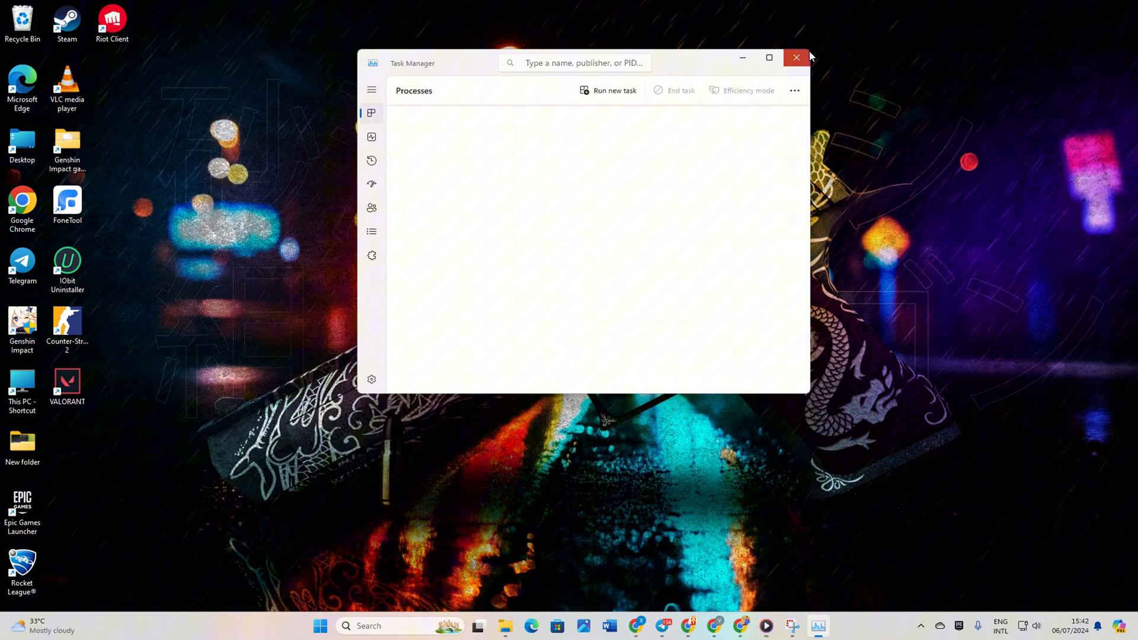
{"action": "left_click", "coordinate": [795, 57]}
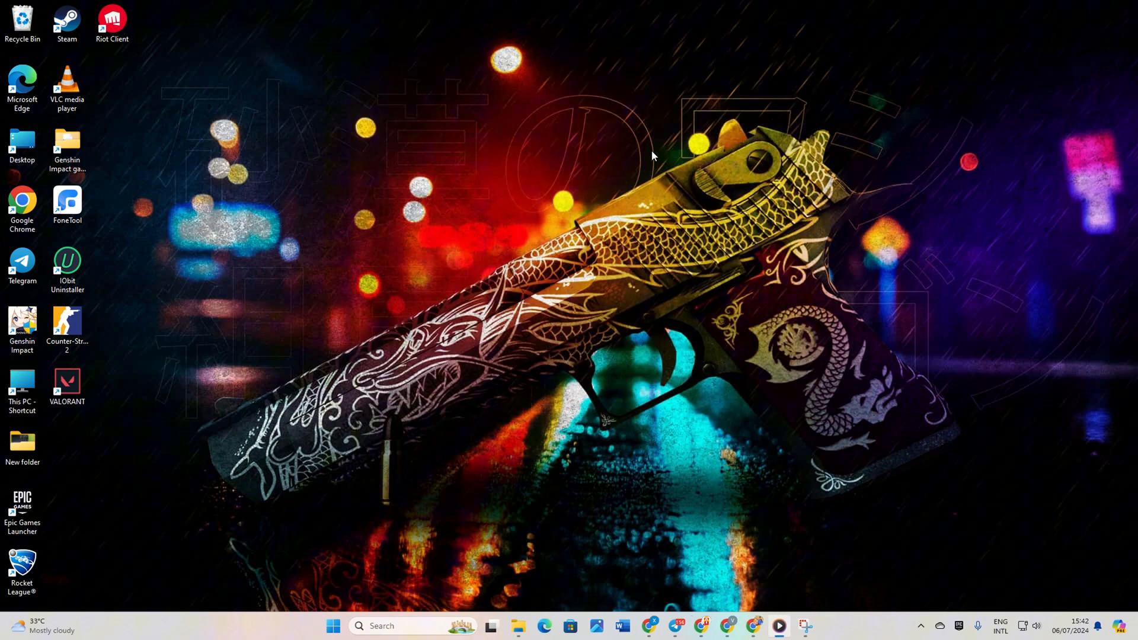
{"action": "right_click", "coordinate": [64, 18]}
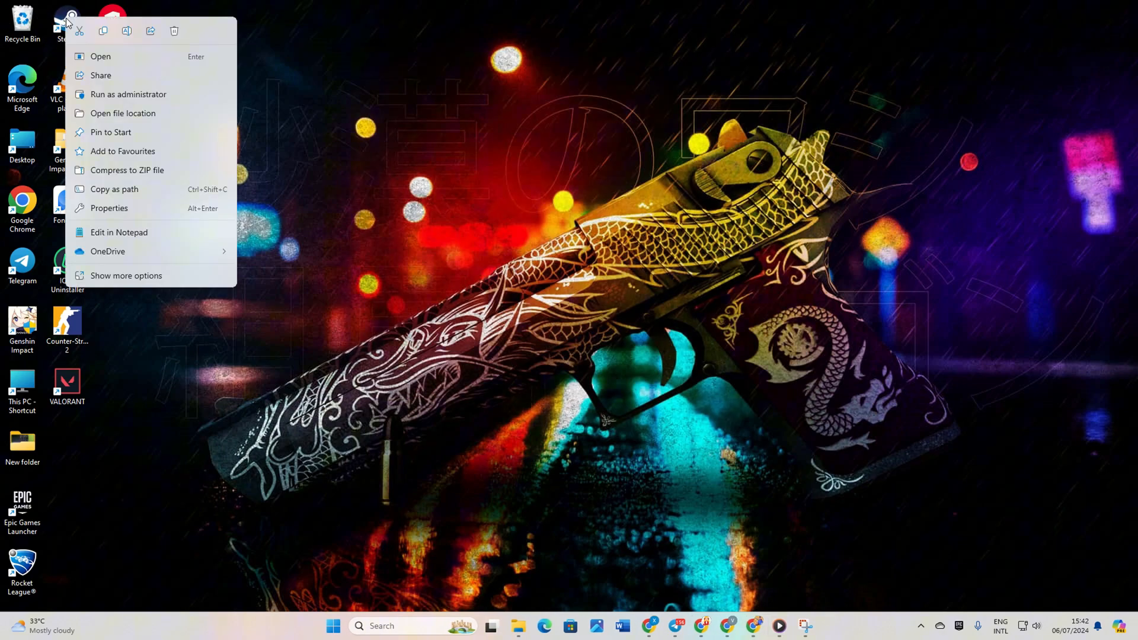
{"action": "left_click", "coordinate": [384, 310]}
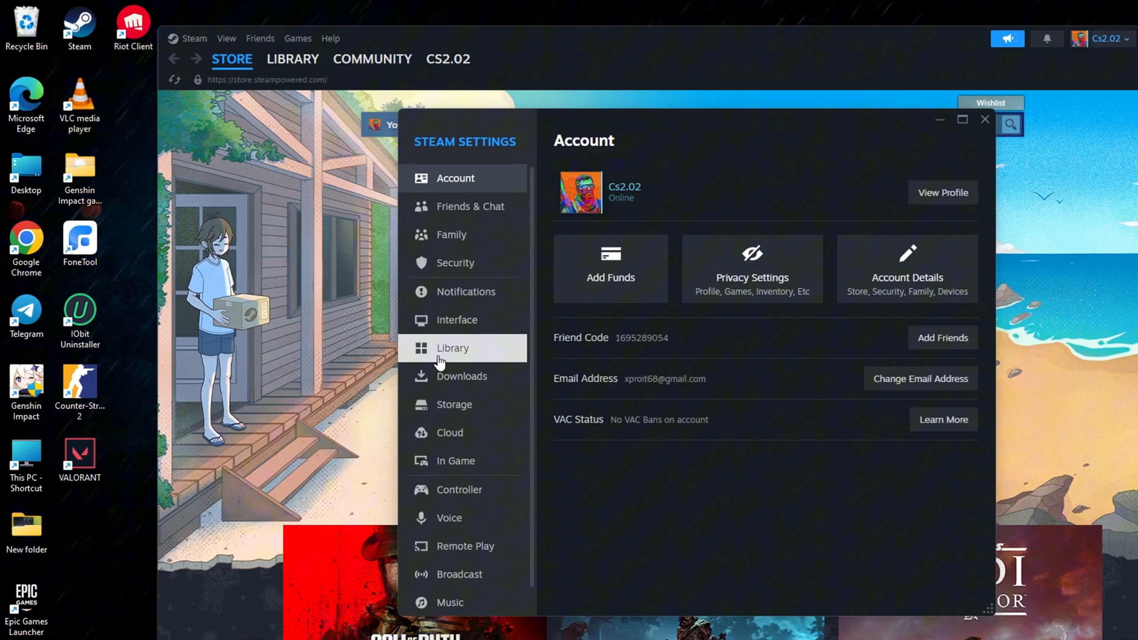
In Storage settings, start Repair Library for the Steam library on drive C:.
{"action": "left_click", "coordinate": [454, 405]}
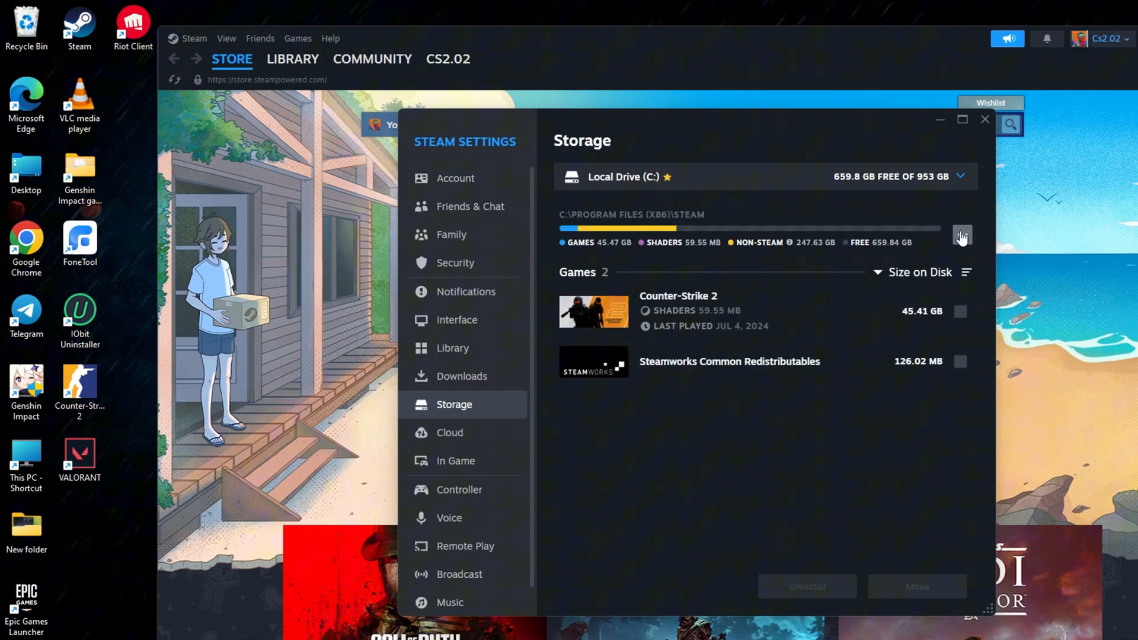
{"action": "left_click", "coordinate": [963, 235]}
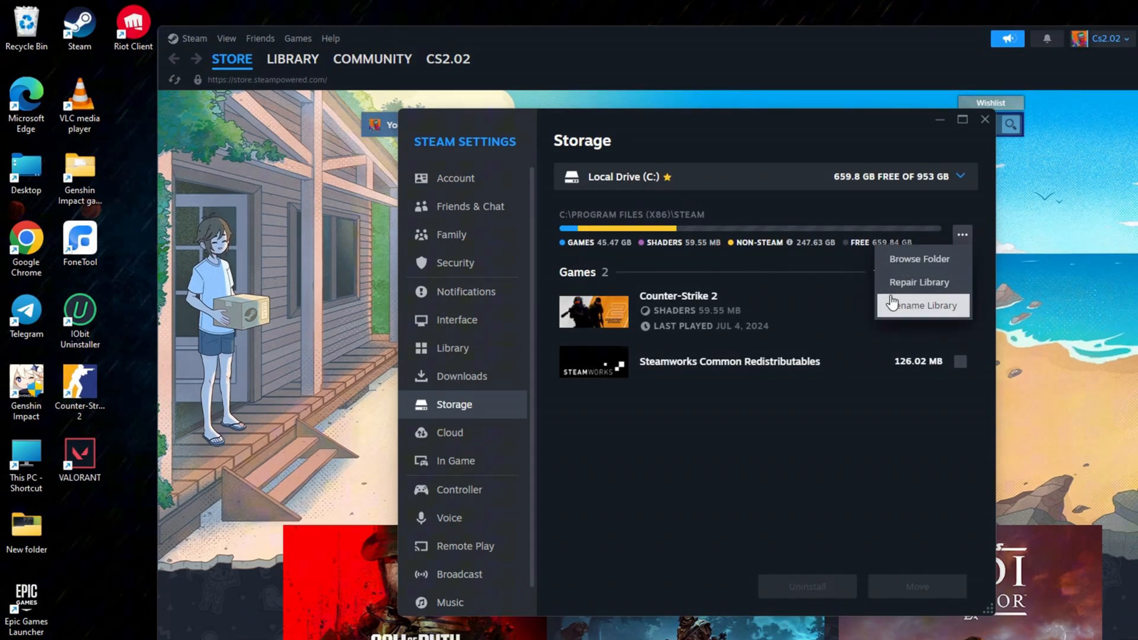
{"action": "mouse_move", "coordinate": [907, 291]}
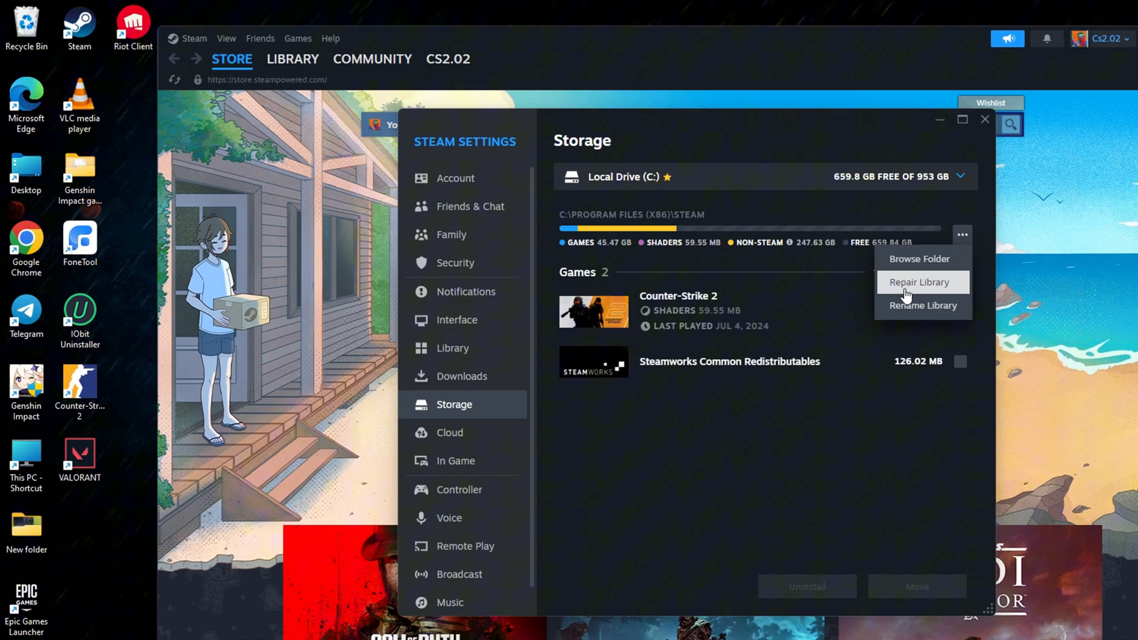
{"action": "left_click", "coordinate": [918, 282]}
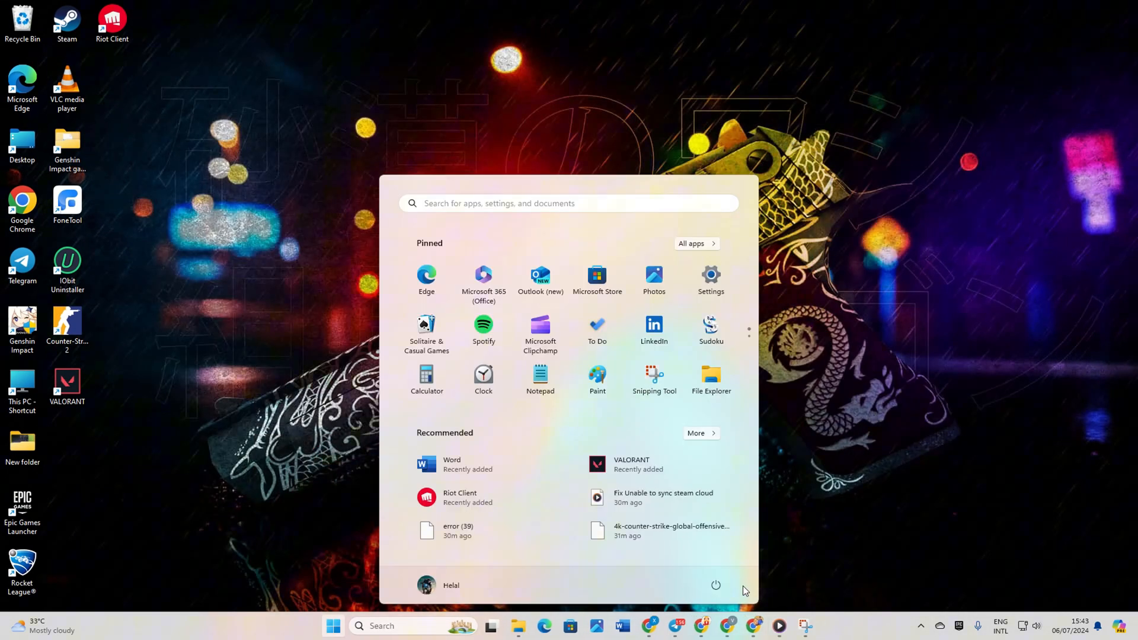
Dismiss the Start menu and quit Steam completely via Exit Steam in the tray menu.
{"action": "left_click", "coordinate": [716, 584]}
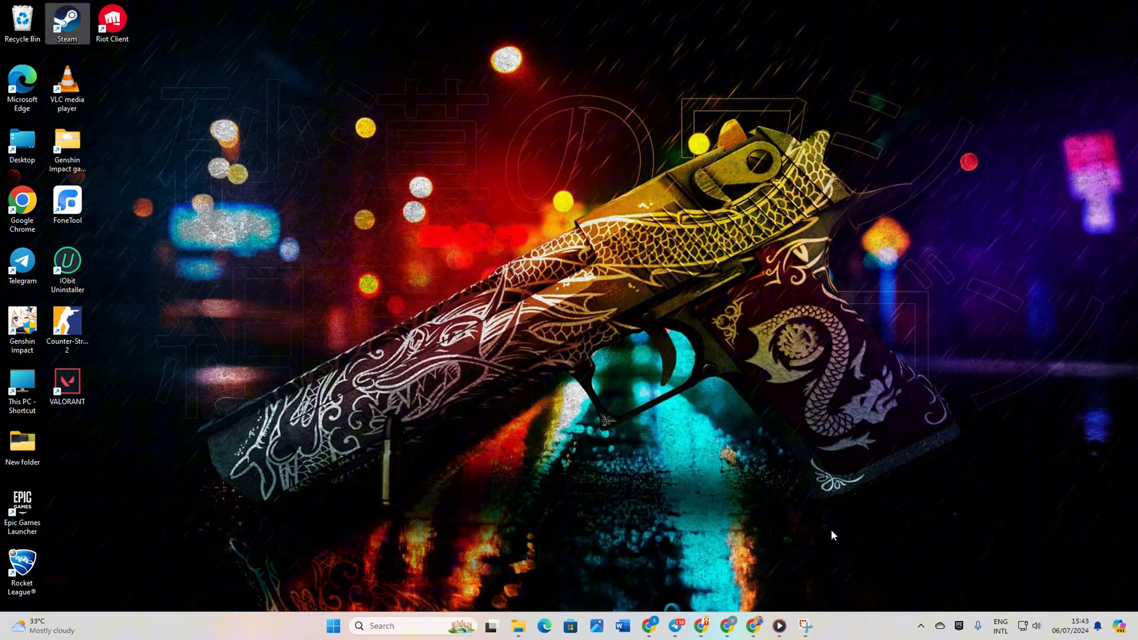
{"action": "mouse_move", "coordinate": [727, 623]}
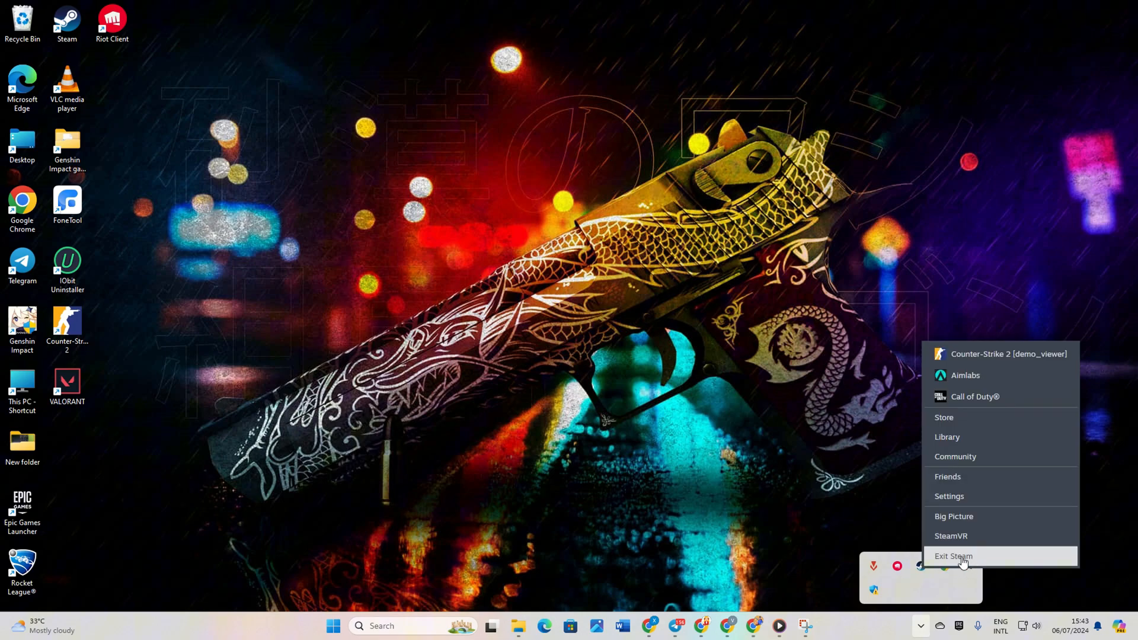
{"action": "left_click", "coordinate": [953, 556]}
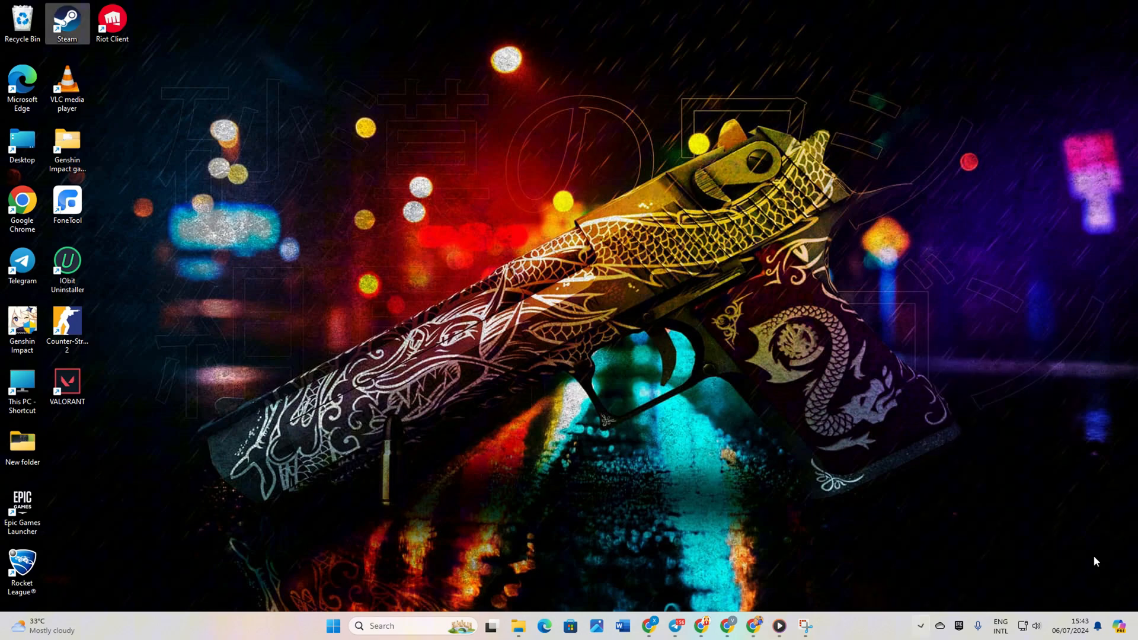
Browse C:\Program Files (x86)\Steam\userdata into the account folder, then close File Explorer.
{"action": "left_click", "coordinate": [517, 626]}
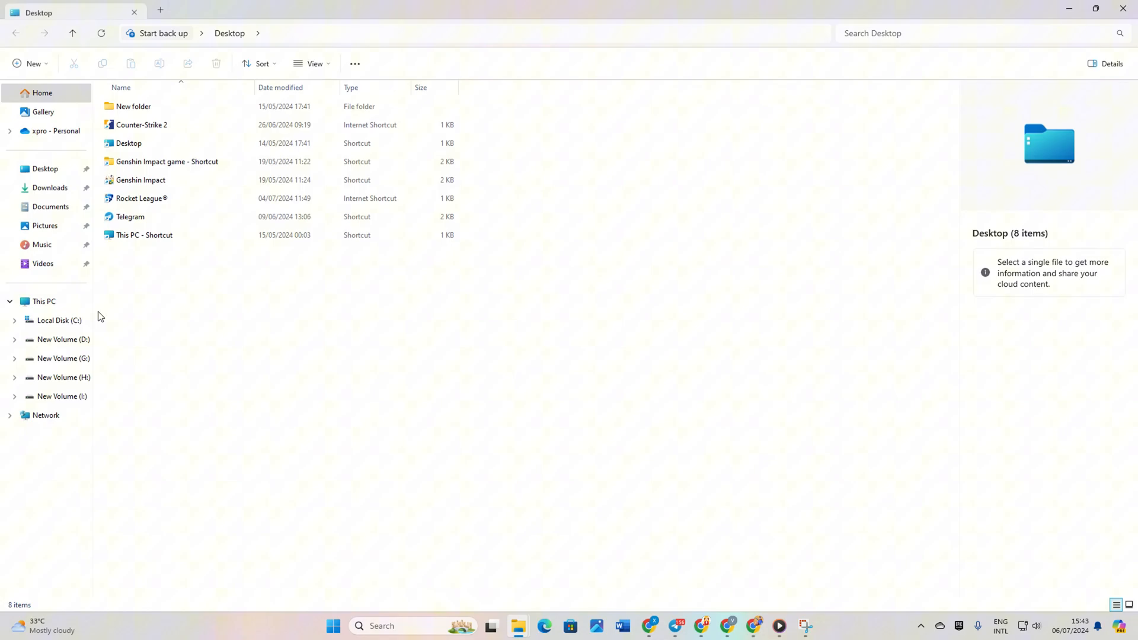
{"action": "left_click", "coordinate": [57, 320]}
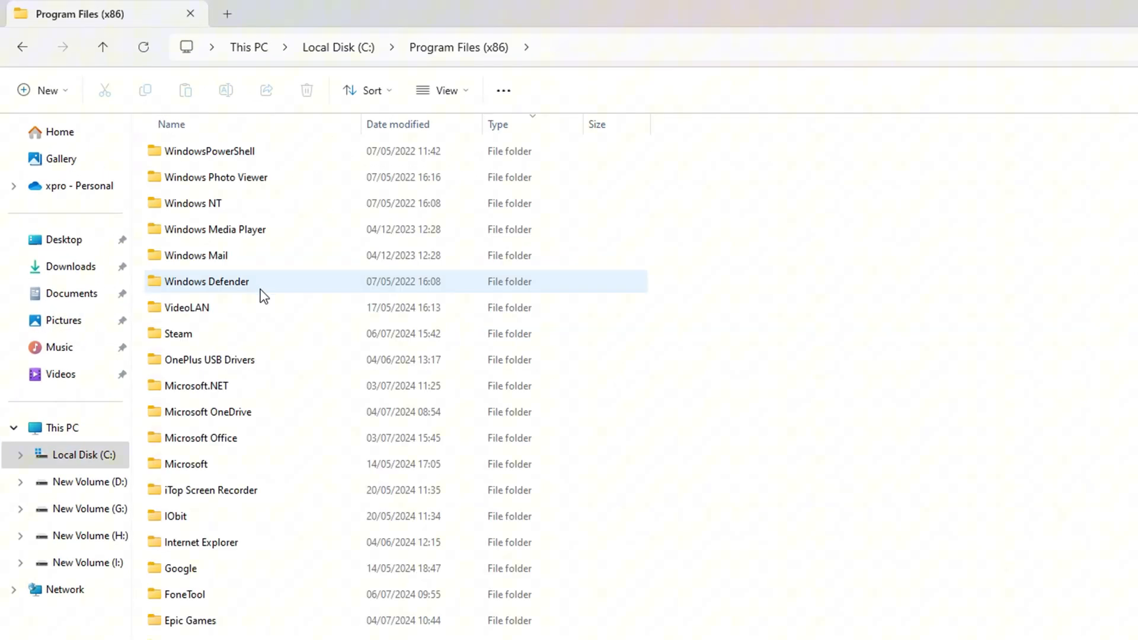
{"action": "double_click", "coordinate": [178, 335]}
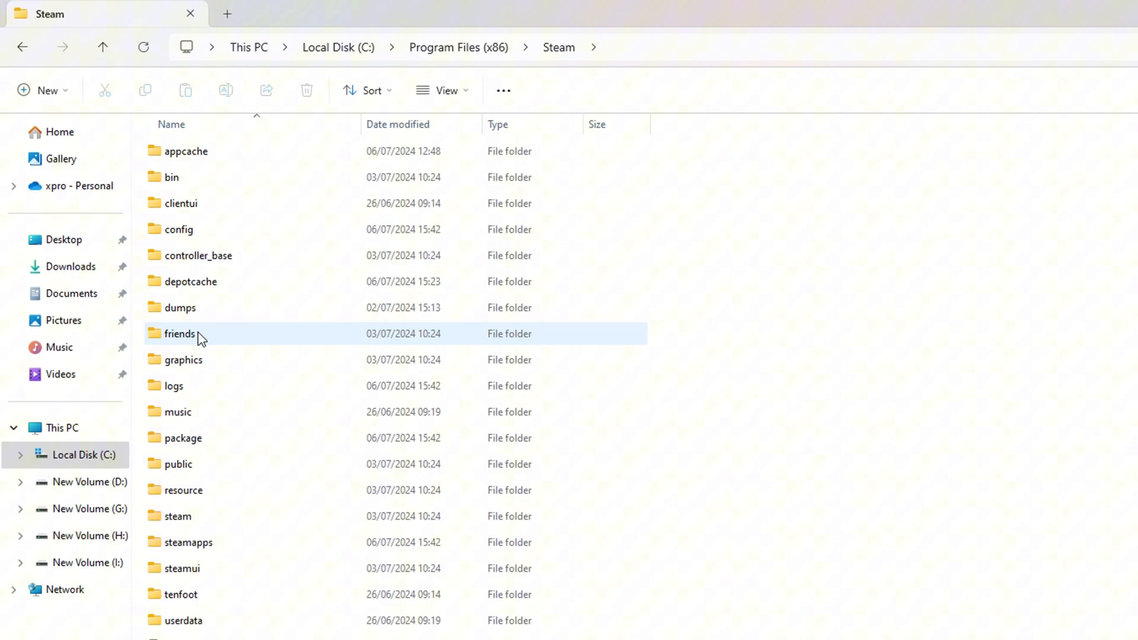
{"action": "scroll", "scroll_direction": "down", "scroll_amount": 3}
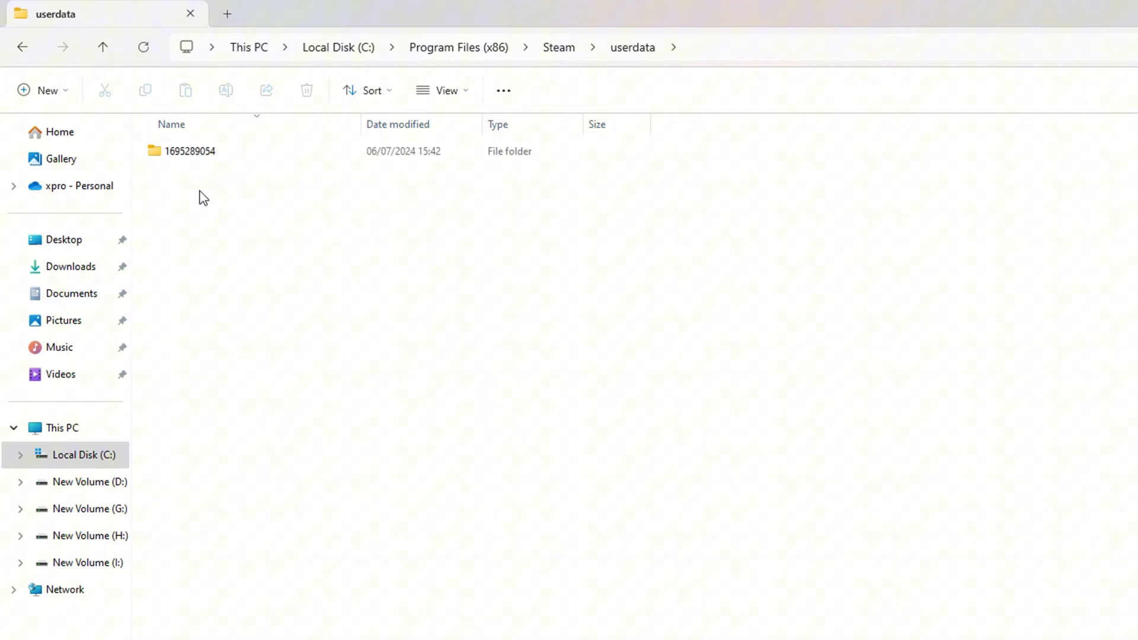
{"action": "double_click", "coordinate": [189, 152]}
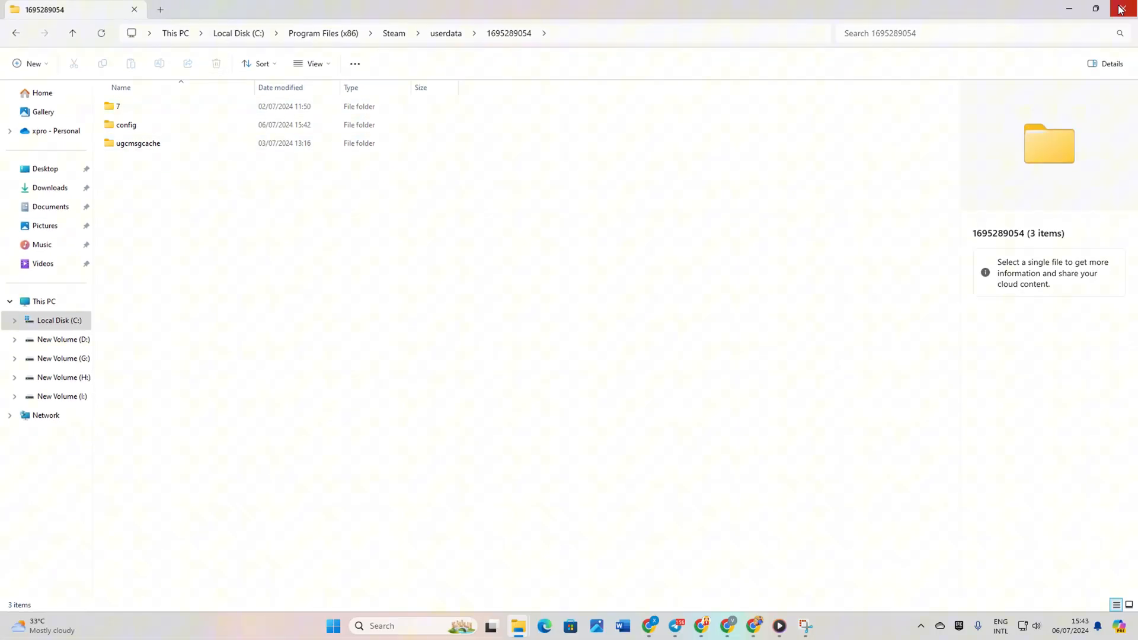
{"action": "left_click", "coordinate": [1120, 10]}
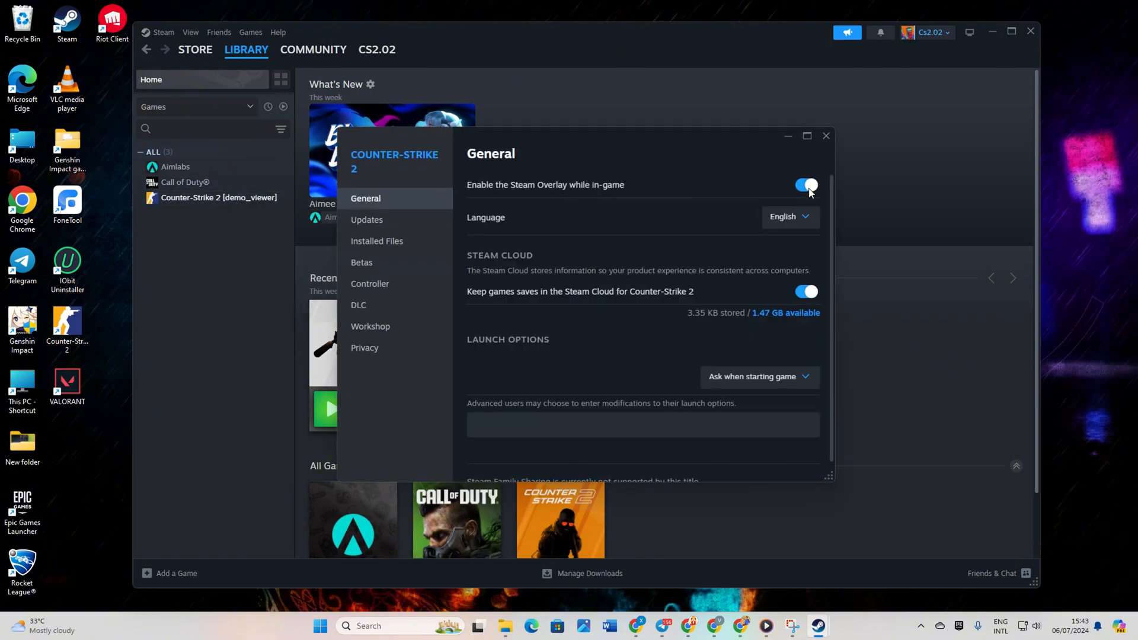
Start Verify integrity of game files for Counter-Strike 2 from Installed Files.
{"action": "left_click", "coordinate": [377, 241]}
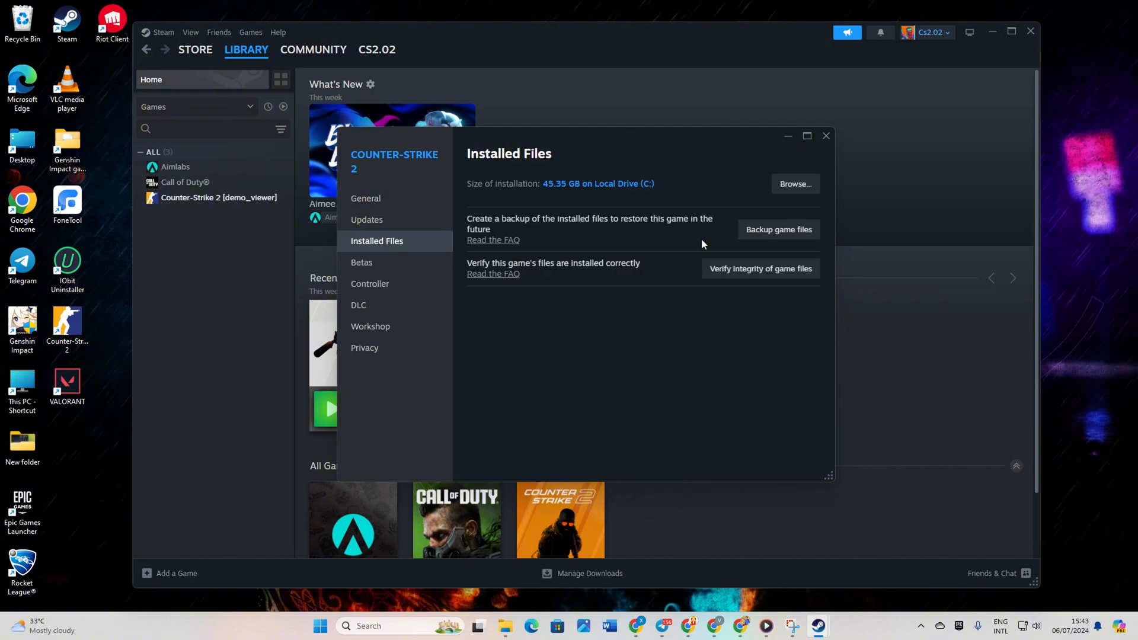
{"action": "left_click", "coordinate": [761, 268]}
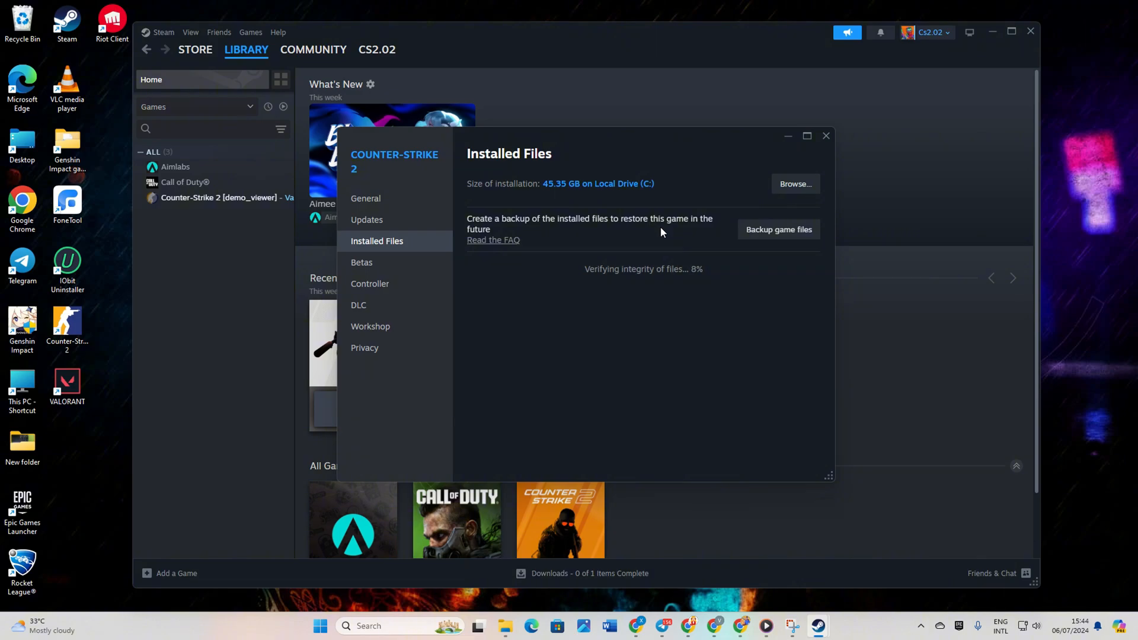
{"action": "mouse_move", "coordinate": [509, 85]}
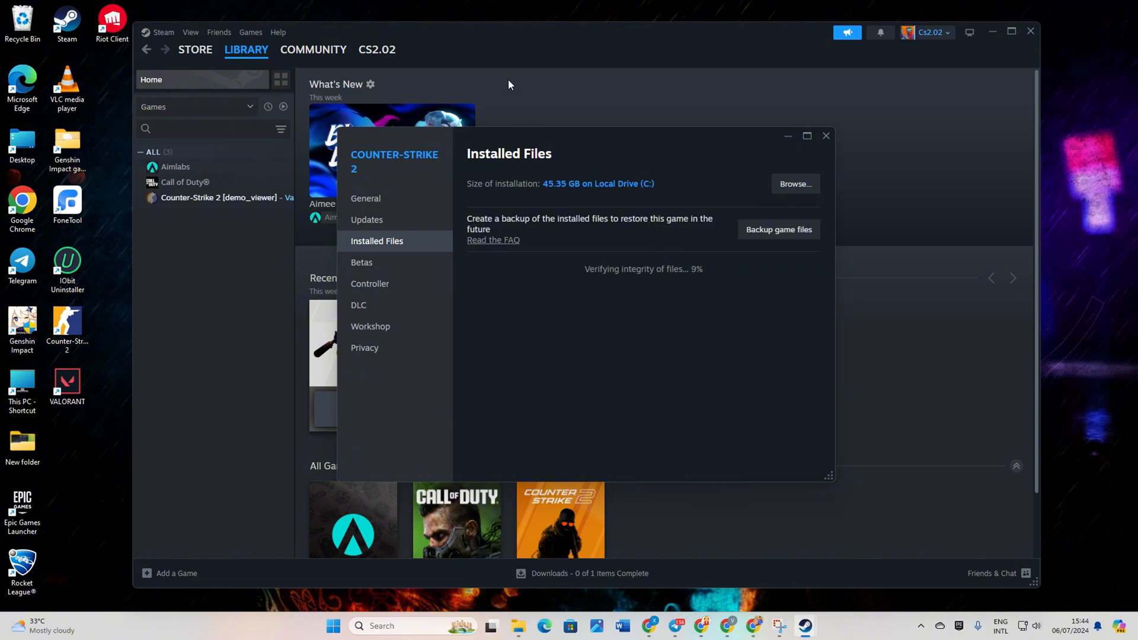